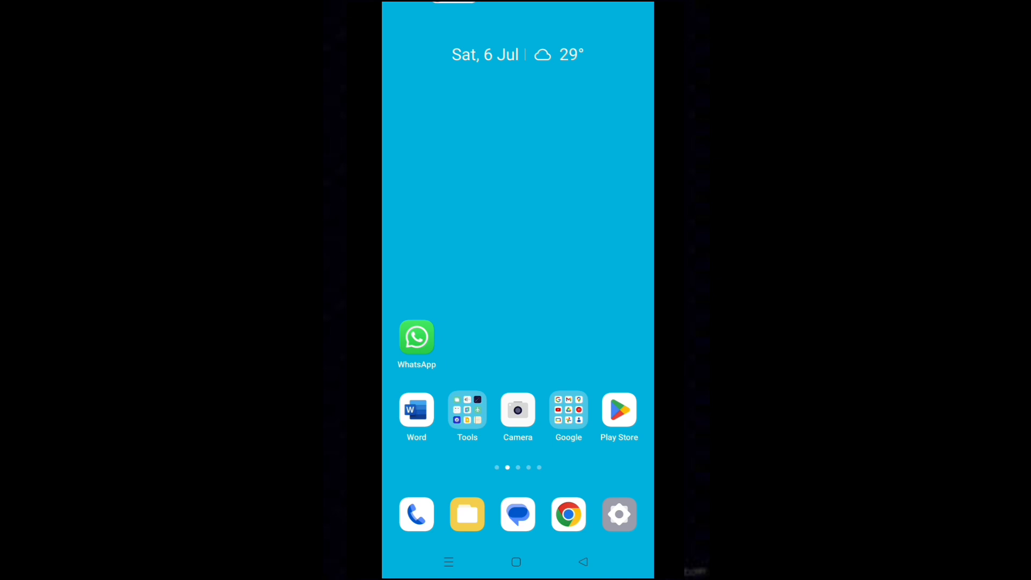
- Launch Settings from the gear icon in the home screen dock
click(619, 514)
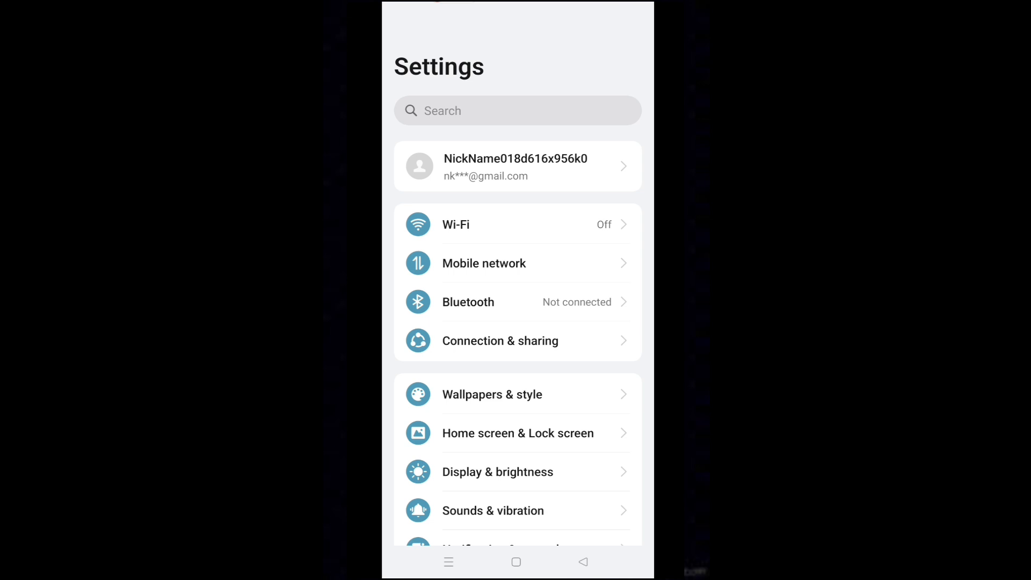
- Open the Version page (RMX3741_14.0.0.800, ColorOS 14) to unlock developer mode
scroll(down, 3)
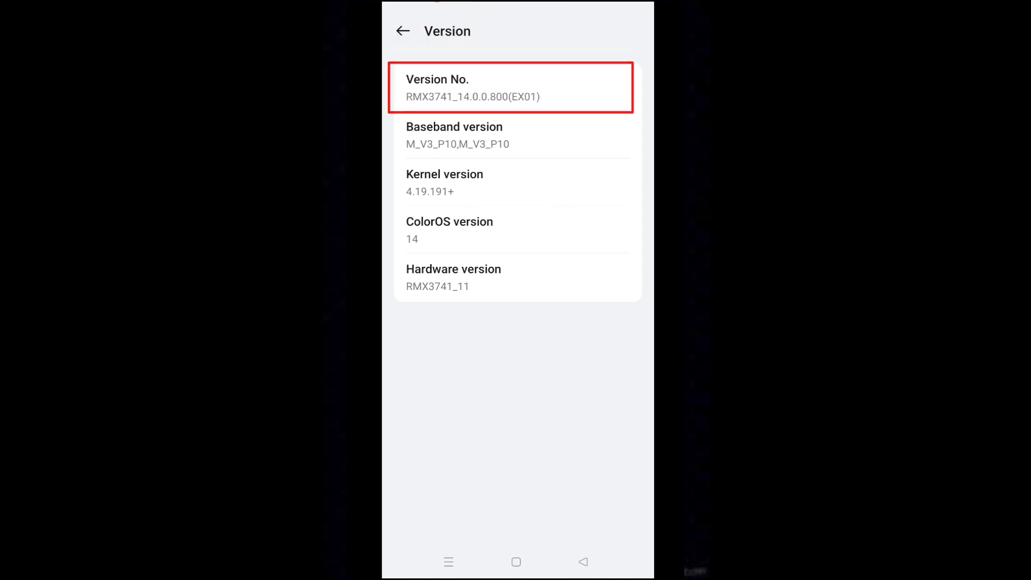
click(518, 87)
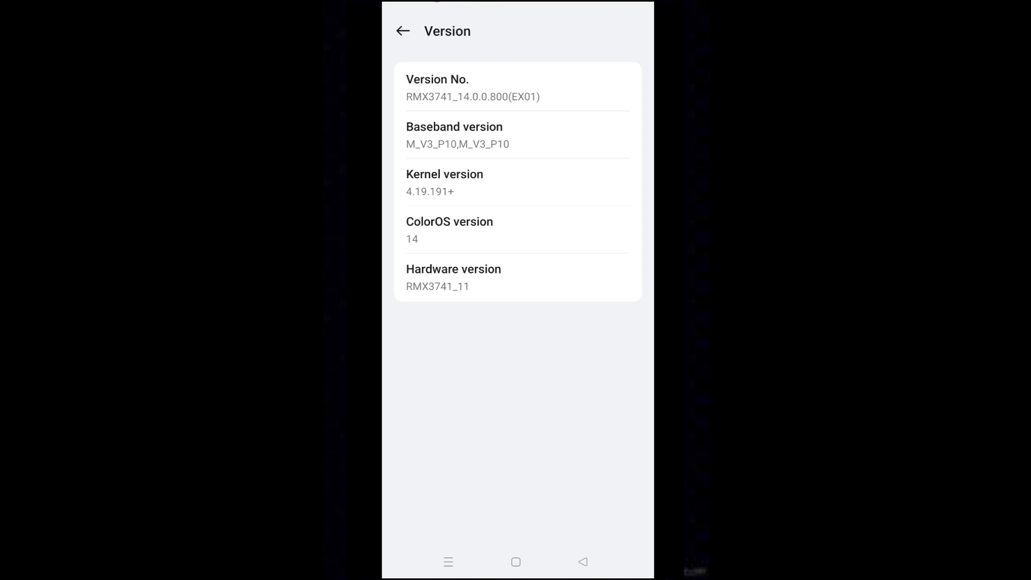
- Search settings for 'deve' and open the Developer Options page
click(402, 32)
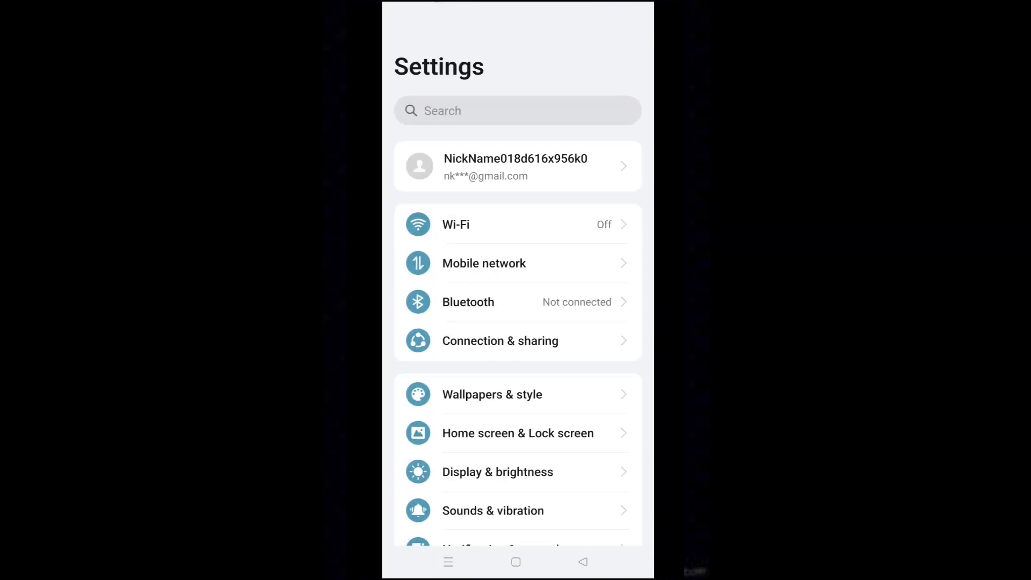
click(517, 110)
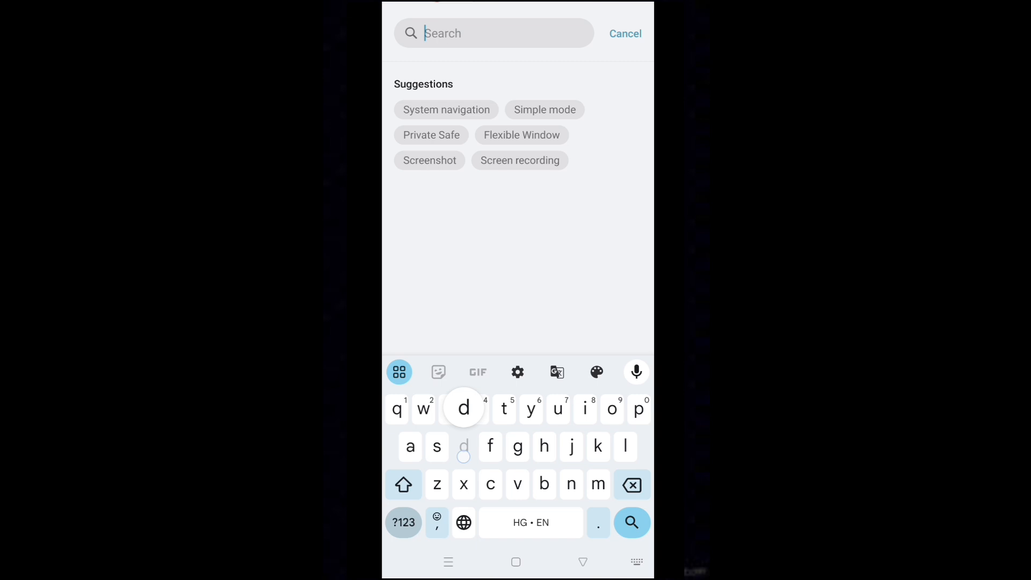
text(developer)
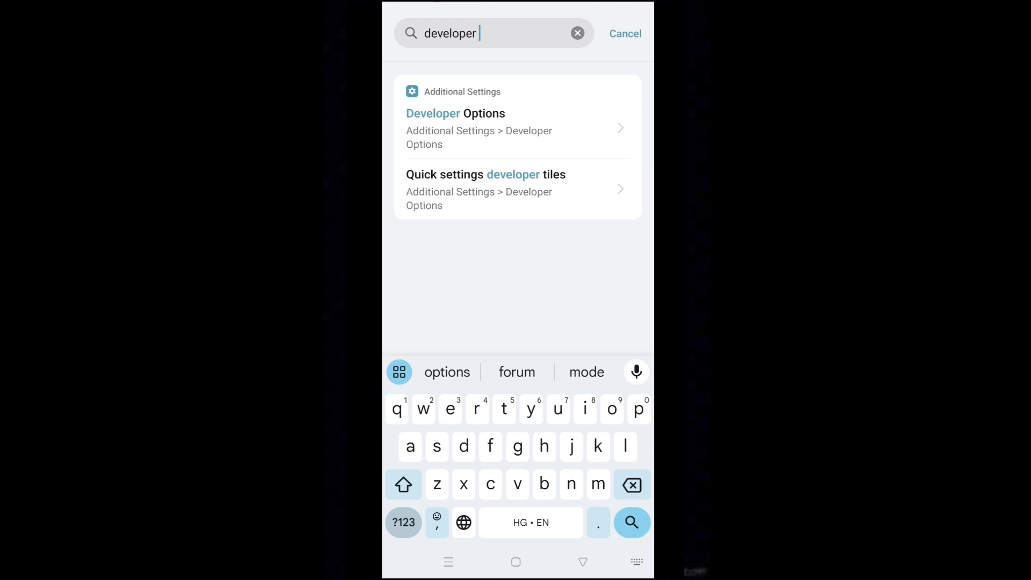
click(455, 129)
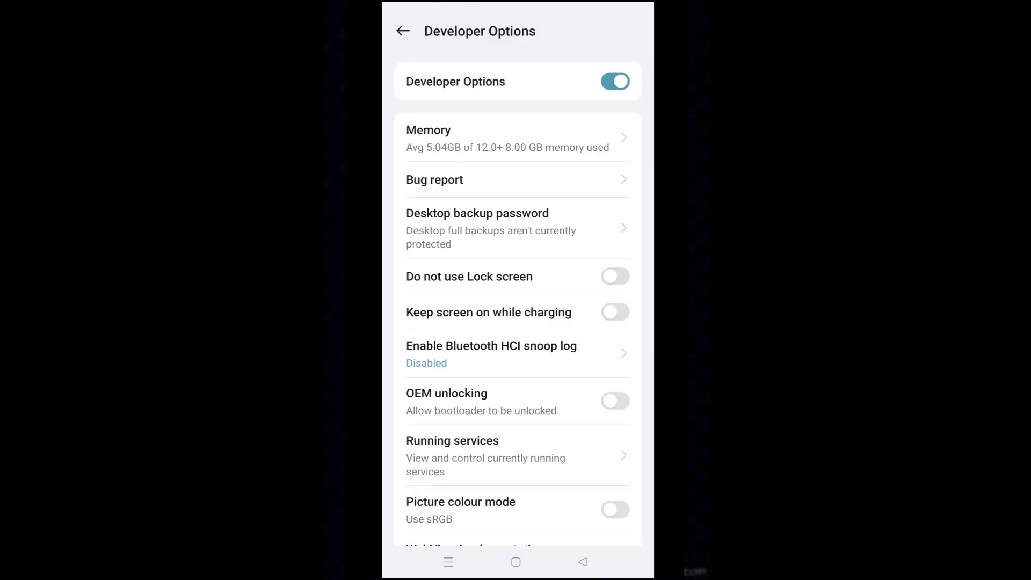
- Open the 'Maximum connected Bluetooth audio devices' chooser, currently at system default 5
scroll(down, 3)
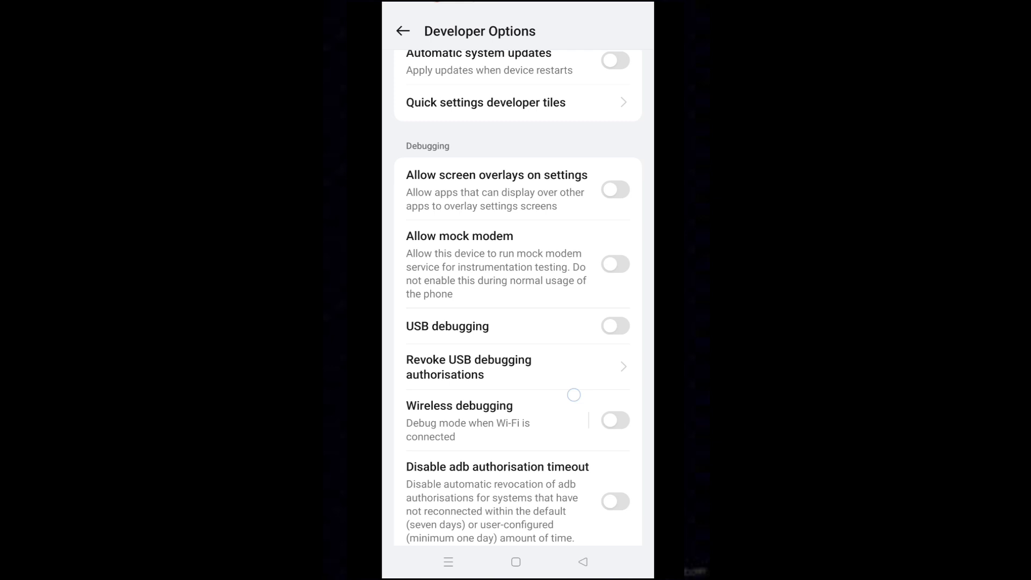
scroll(down, 3)
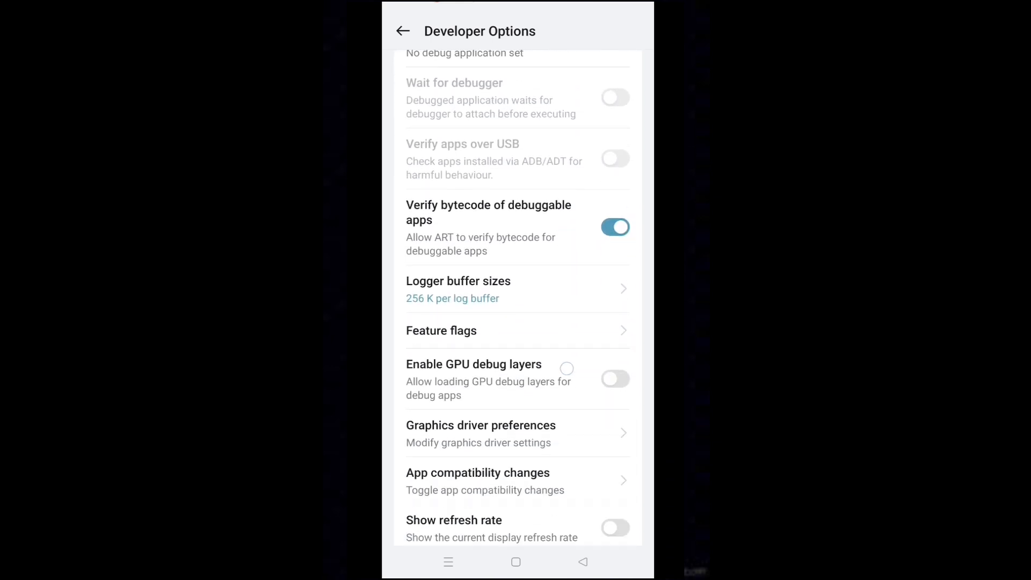
scroll(down, 3)
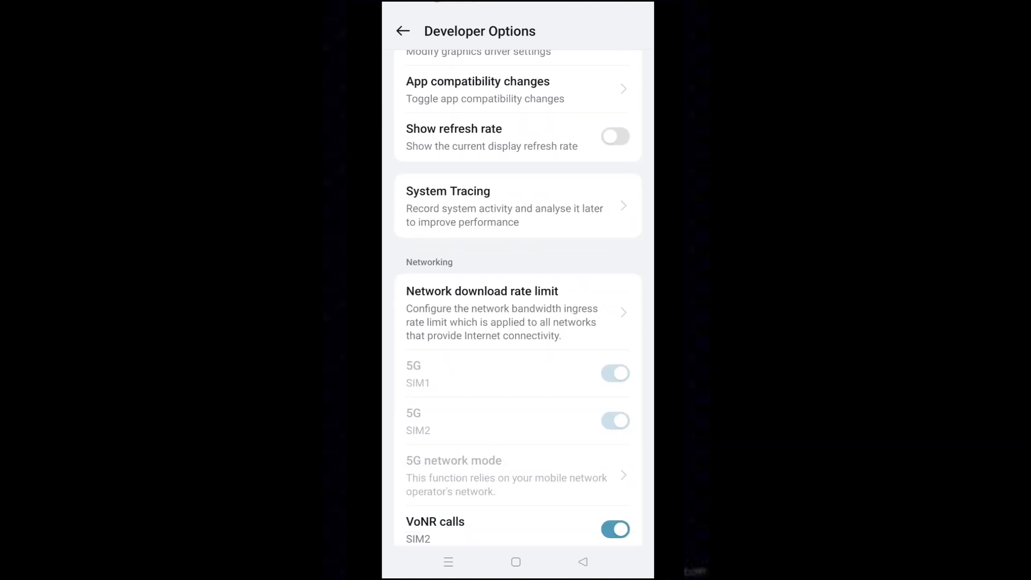
scroll(down, 3)
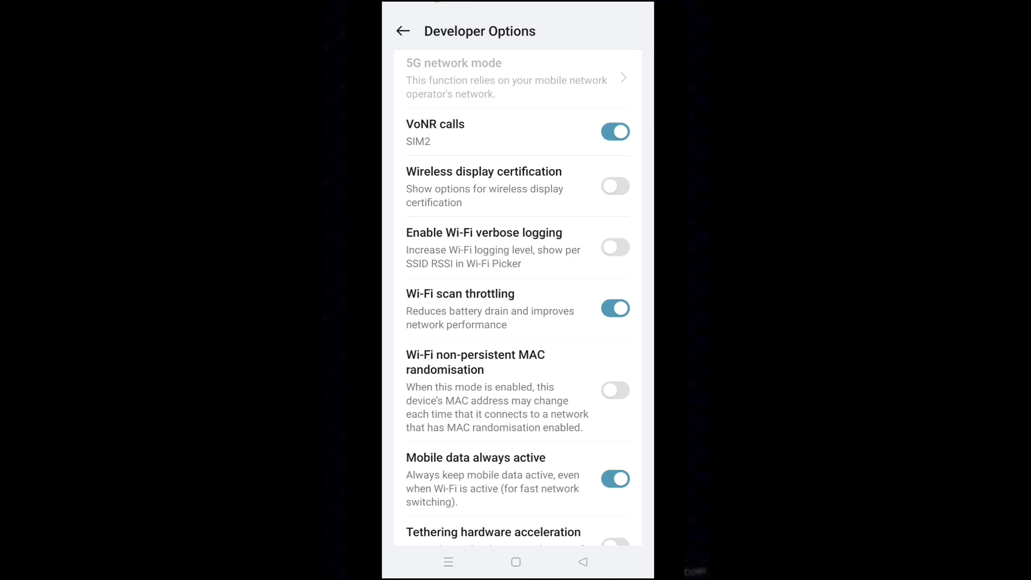
scroll(down, 3)
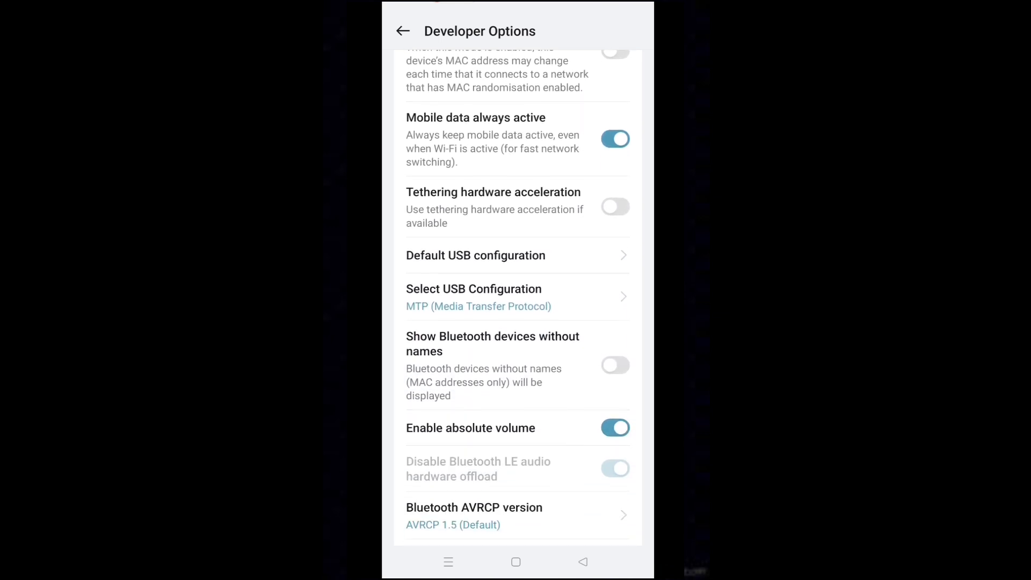
scroll(down, 3)
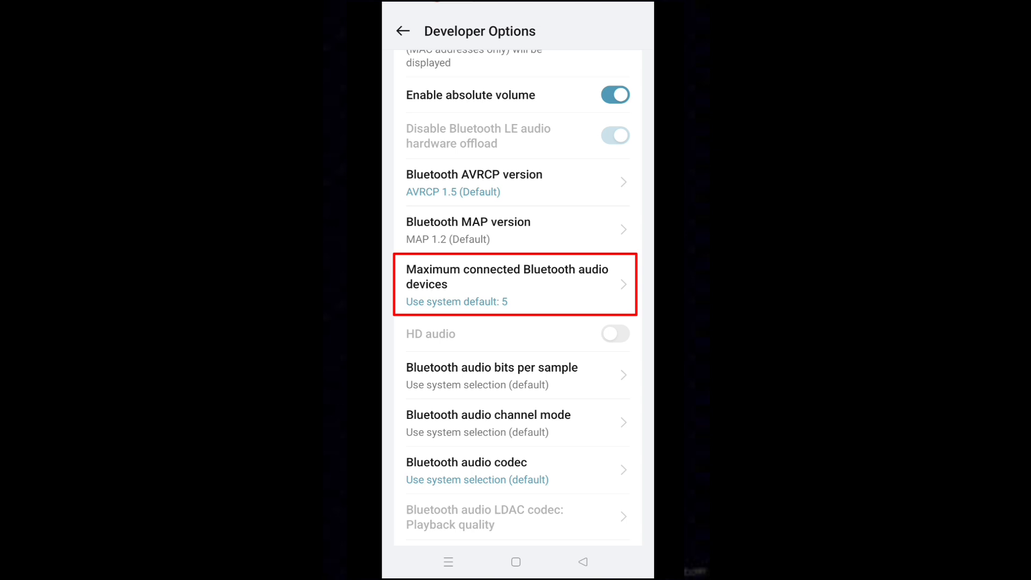
click(515, 284)
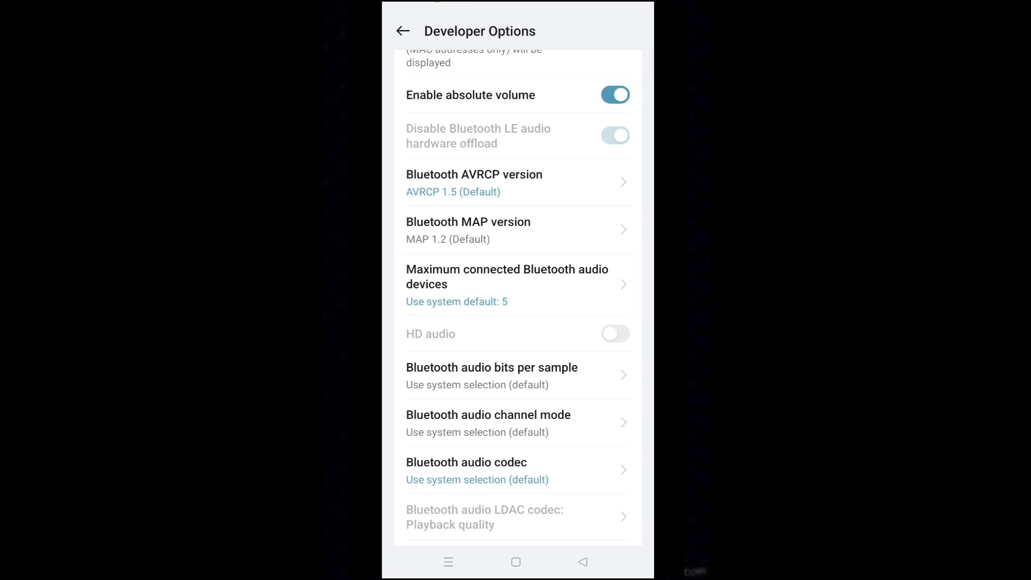
click(507, 284)
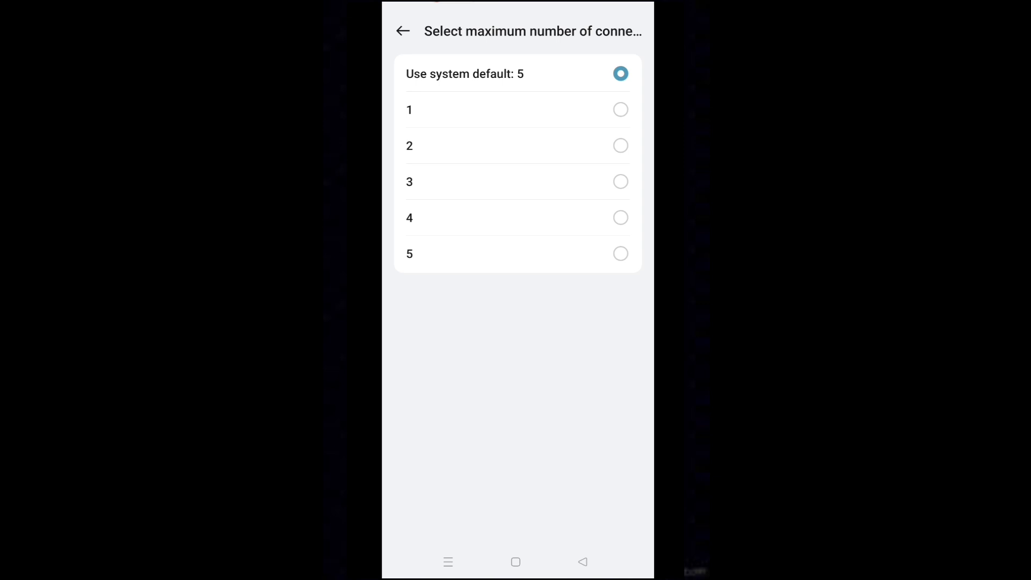
- Choose 1 as the maximum number of connected Bluetooth audio devices
click(516, 109)
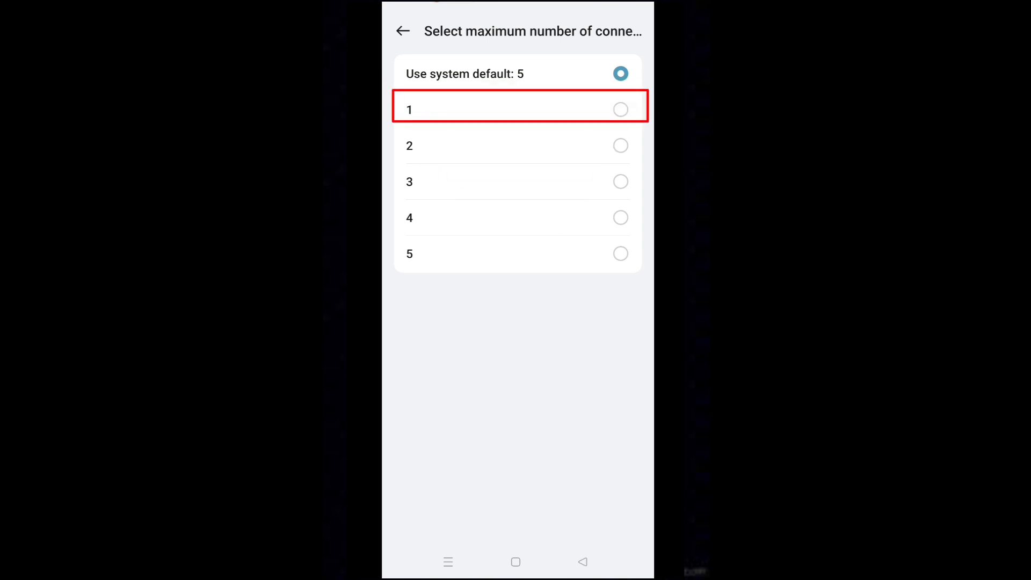
click(410, 109)
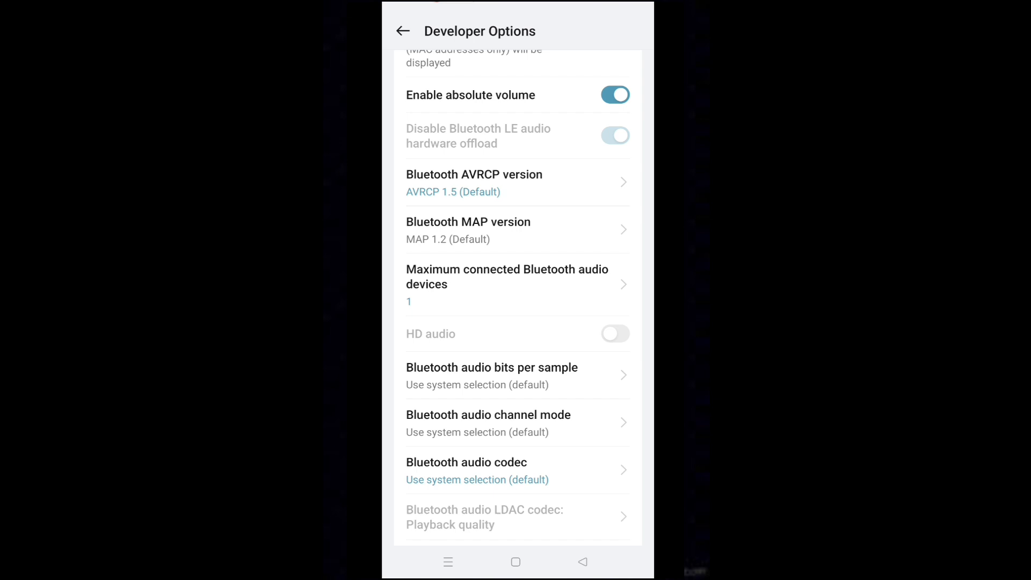